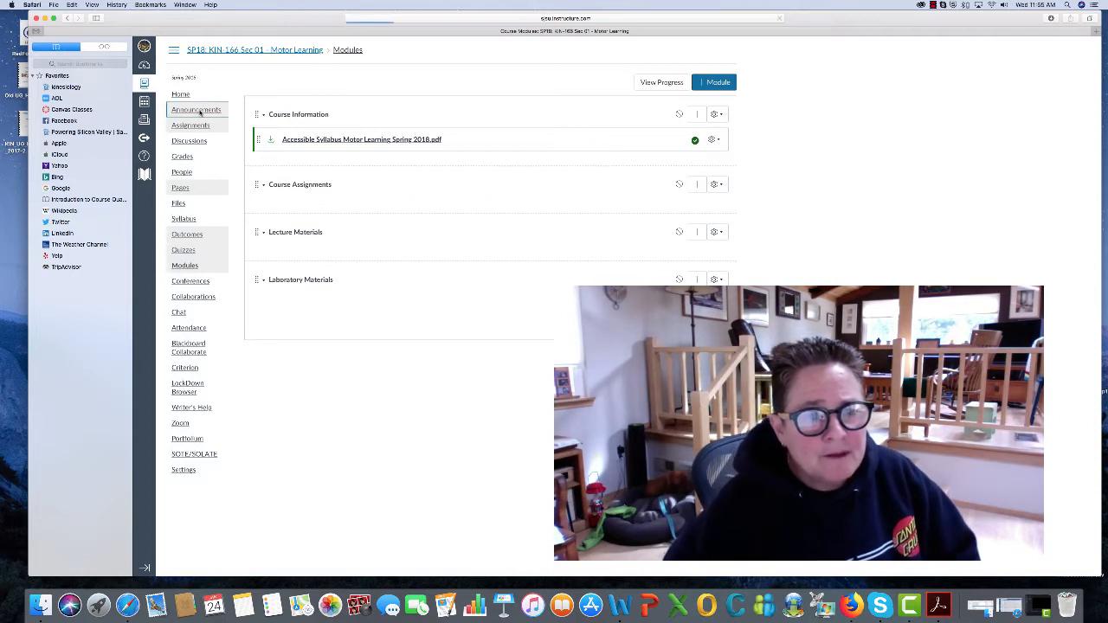
# Step: Visit Announcements, then download and open 'Accessible Syllabus Motor Learning Spring 2018.pdf' from Course Information
pyautogui.click(196, 109)
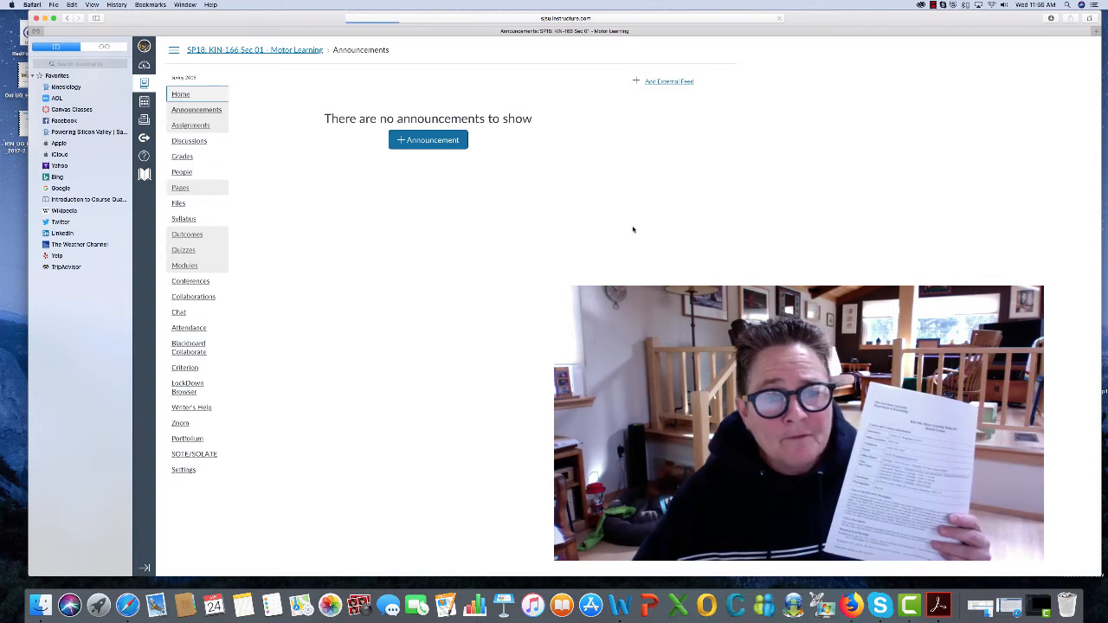
pyautogui.click(184, 265)
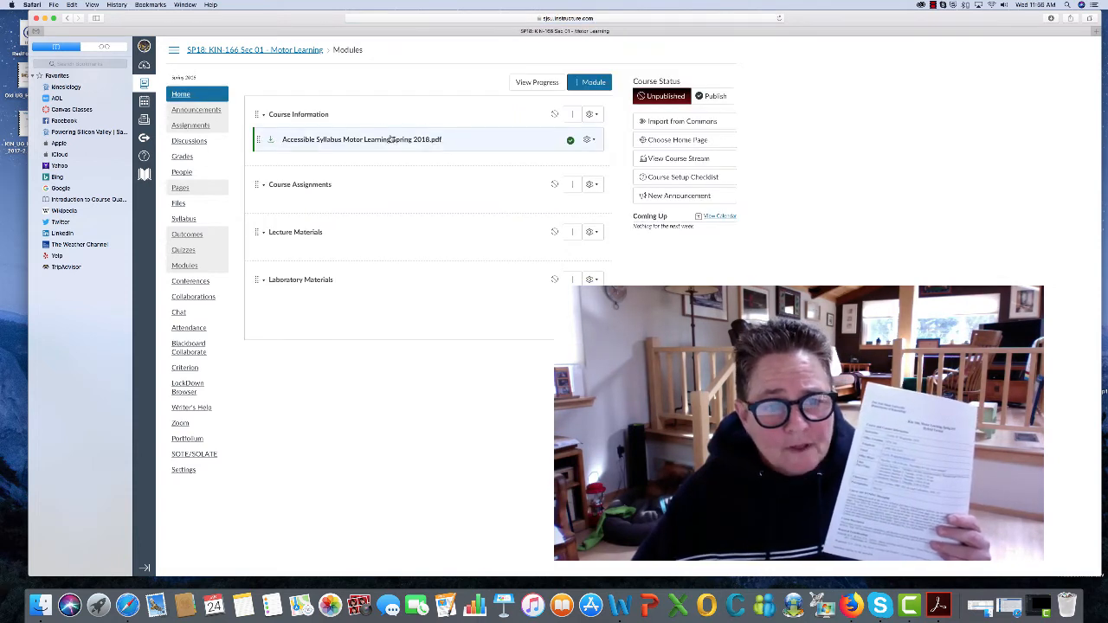
pyautogui.click(362, 138)
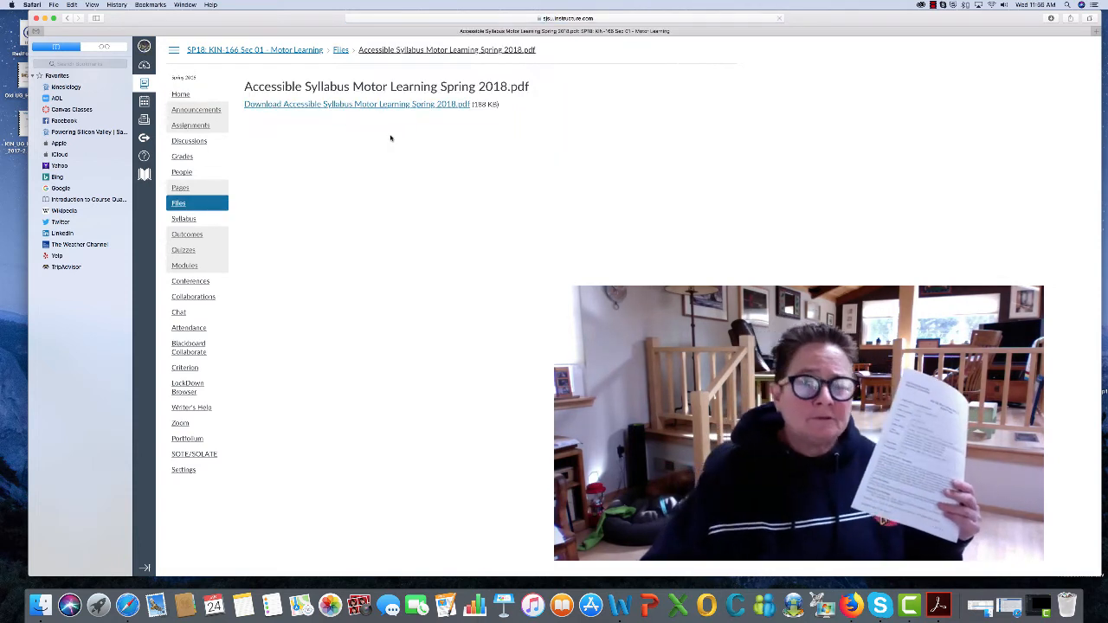
pyautogui.click(357, 104)
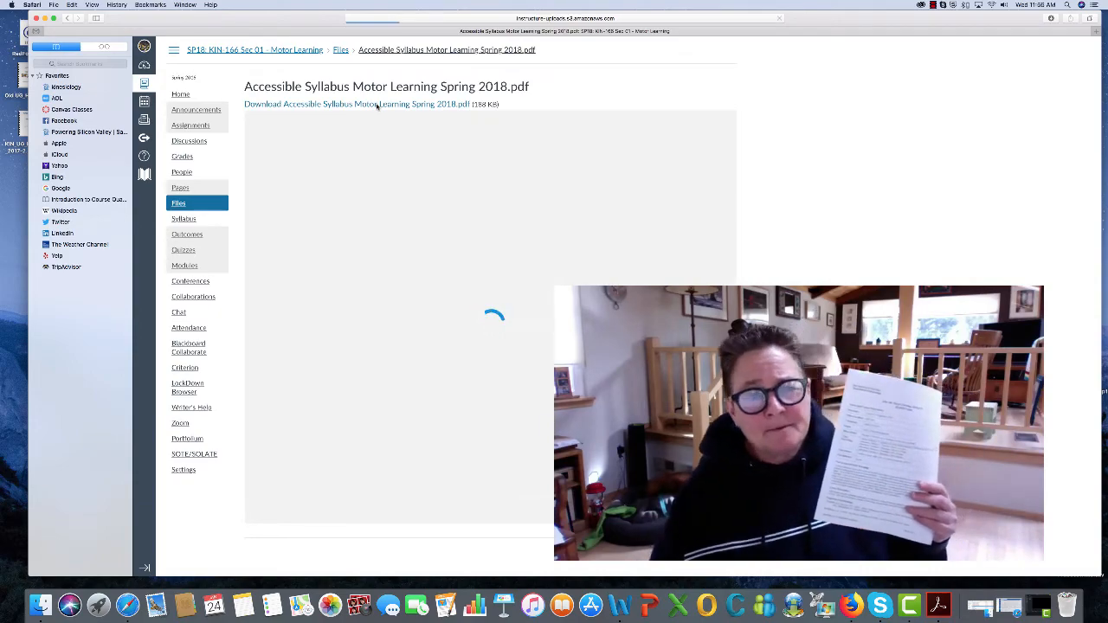
pyautogui.click(357, 104)
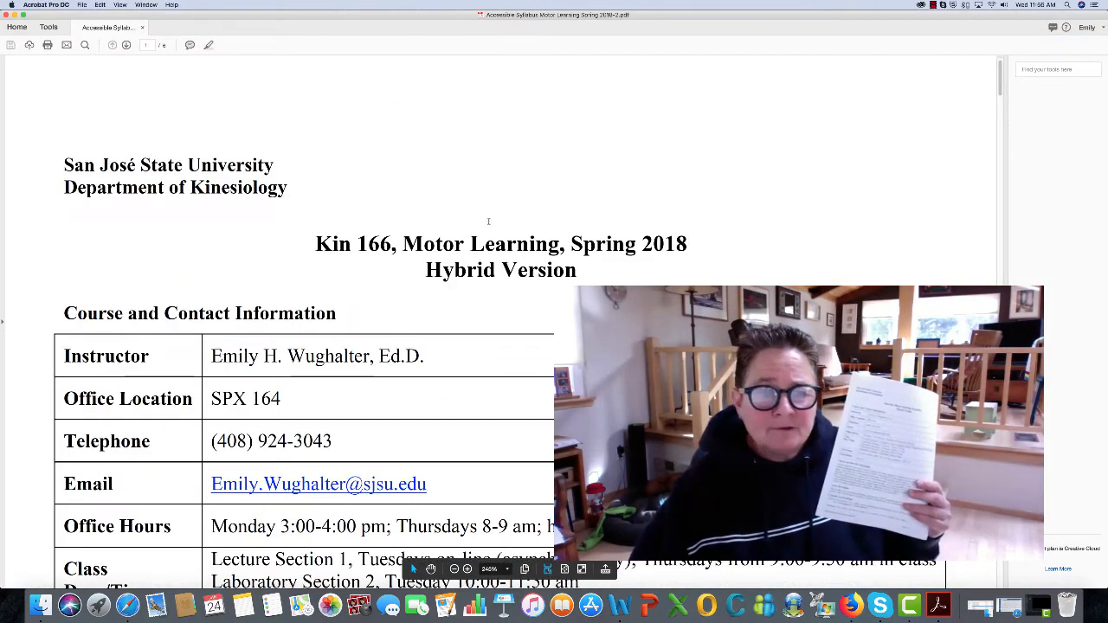
# Step: Scroll the syllabus past the program learning outcomes to the Course Requirements and Assignments table
pyautogui.scroll(-3)
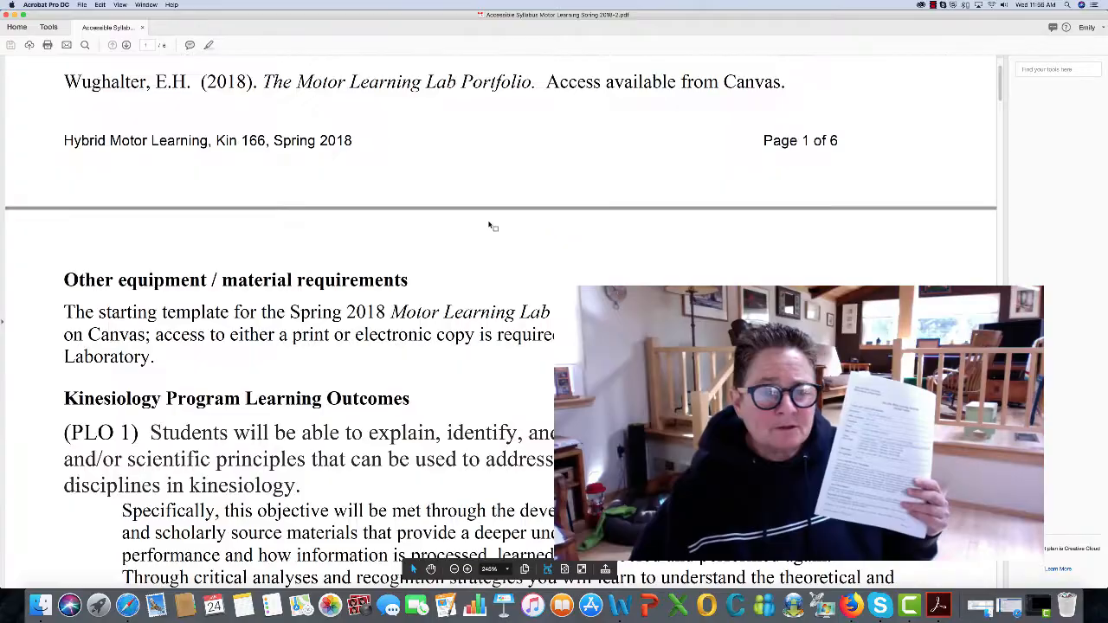
pyautogui.scroll(-3)
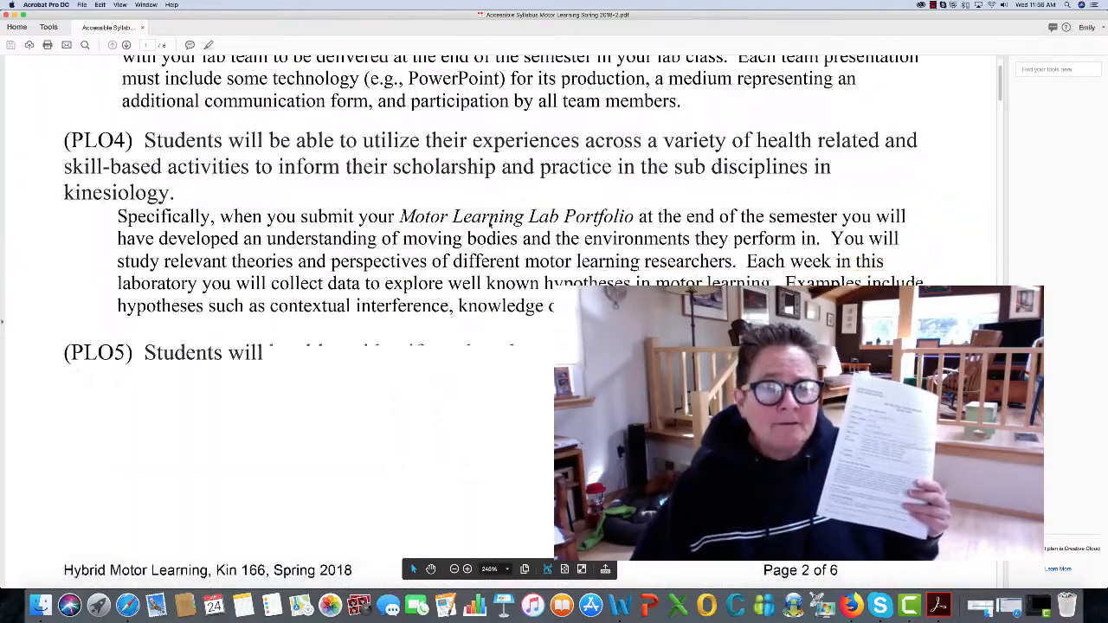
pyautogui.scroll(3)
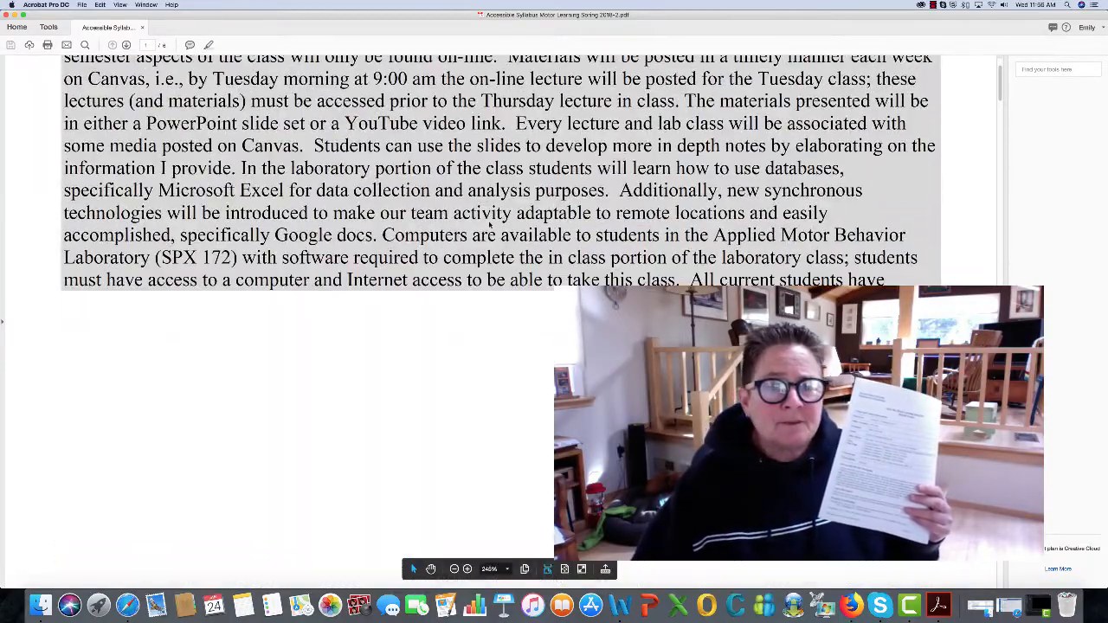
pyautogui.scroll(-3)
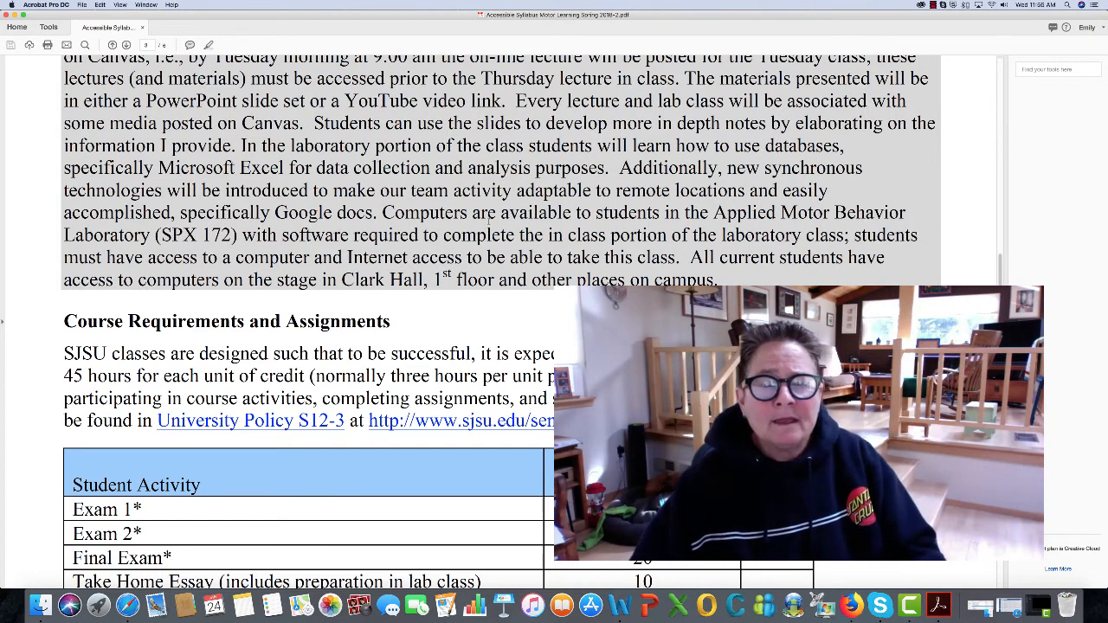